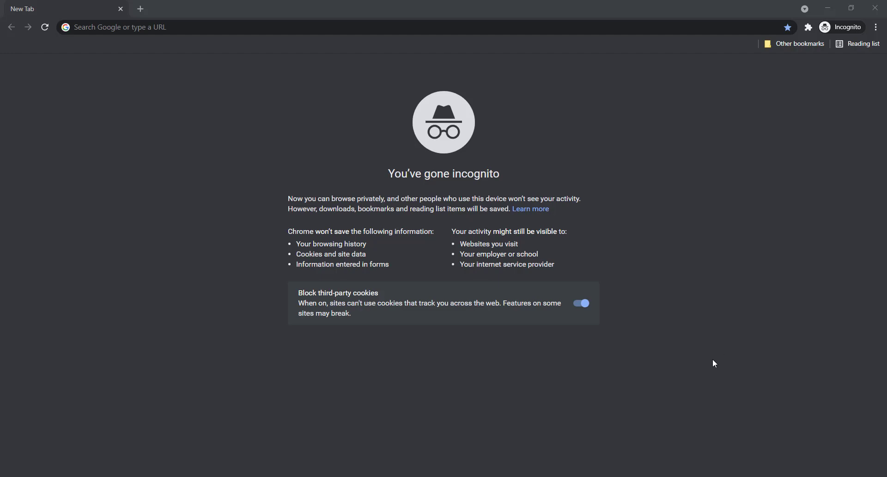
pyautogui.moveTo(638, 390)
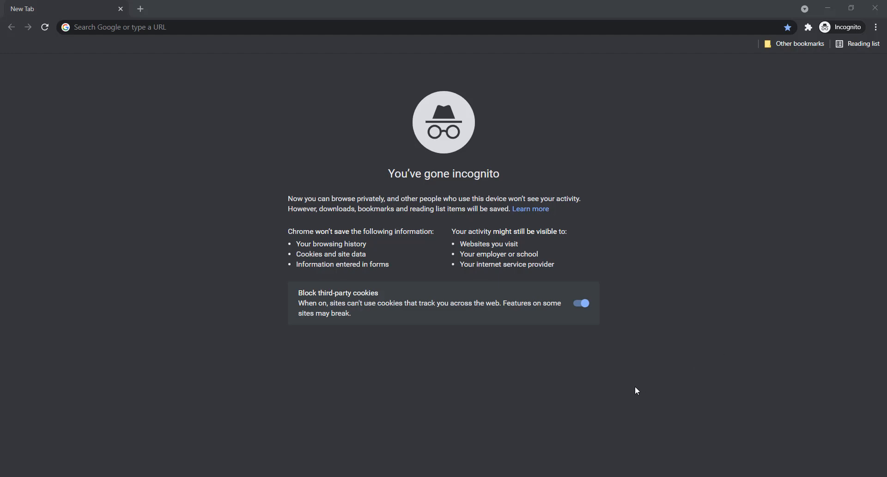
pyautogui.moveTo(181, 167)
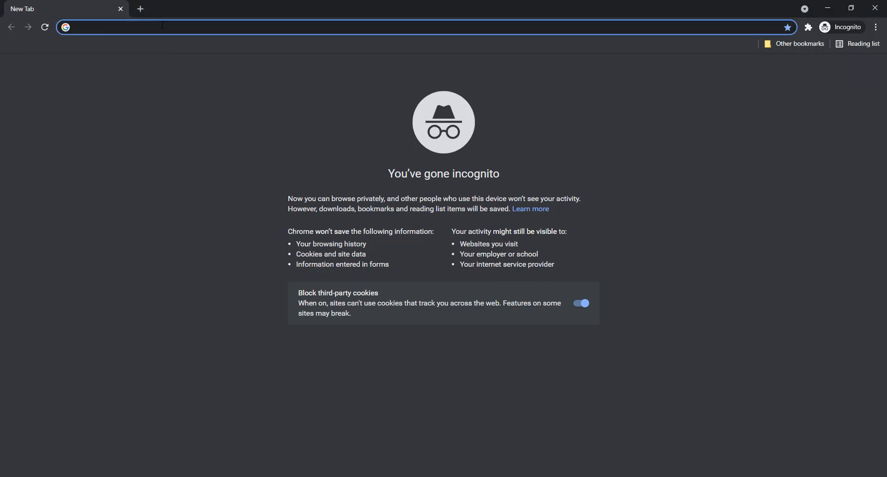
# Reach the Individual Edition installer downloads on anaconda.com via Products
pyautogui.write('ananconda.com')
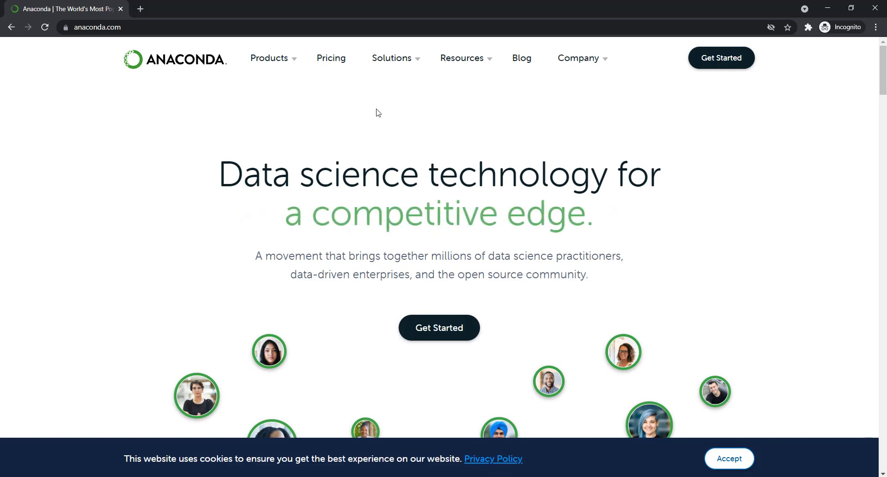
pyautogui.click(269, 57)
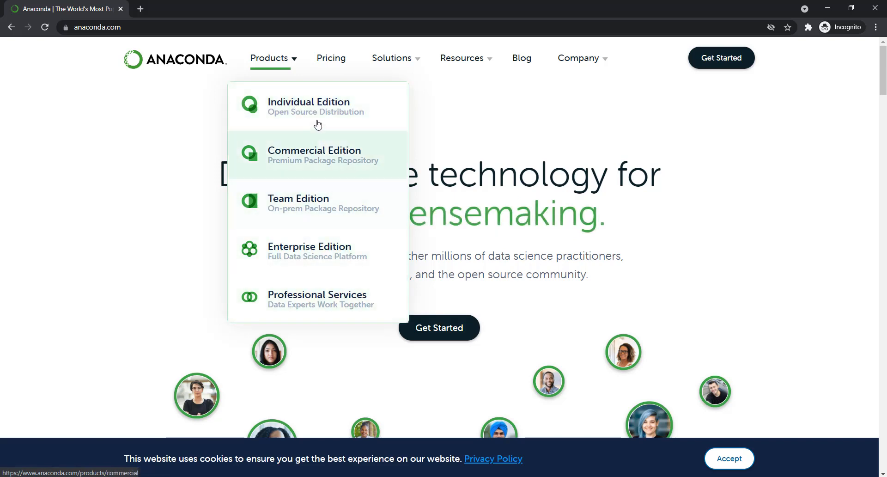
pyautogui.click(318, 111)
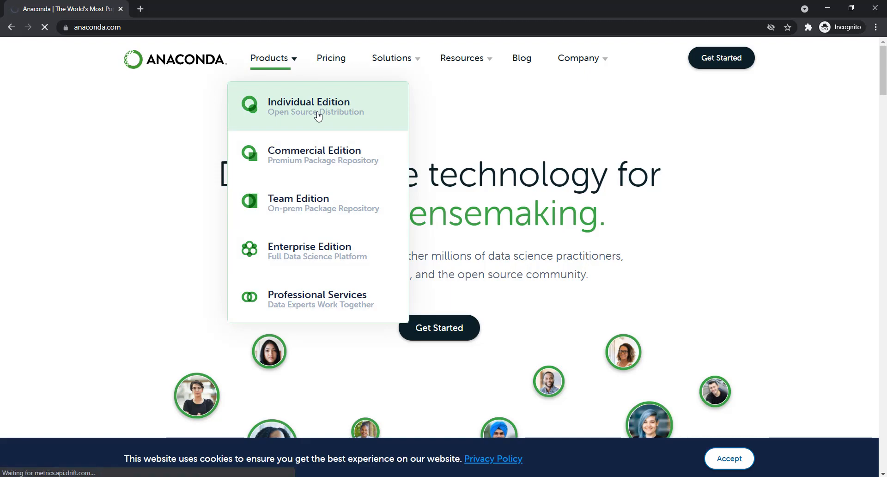
pyautogui.click(317, 107)
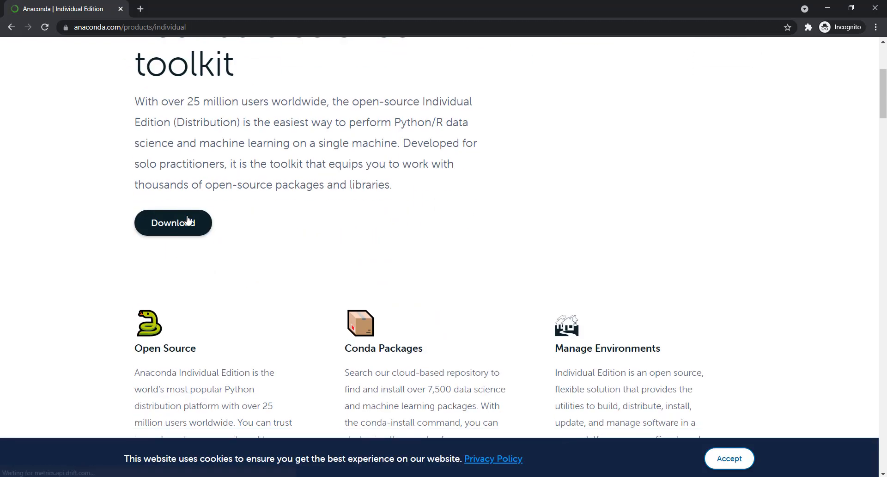
pyautogui.click(173, 223)
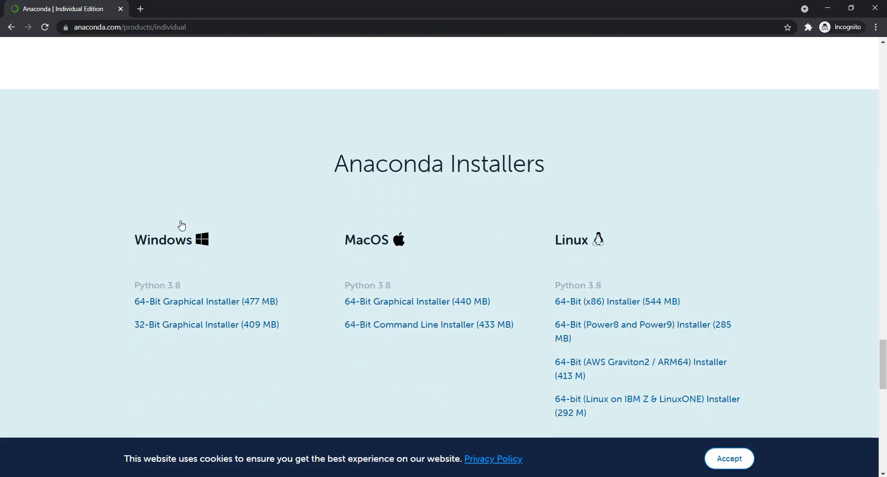
pyautogui.moveTo(682, 308)
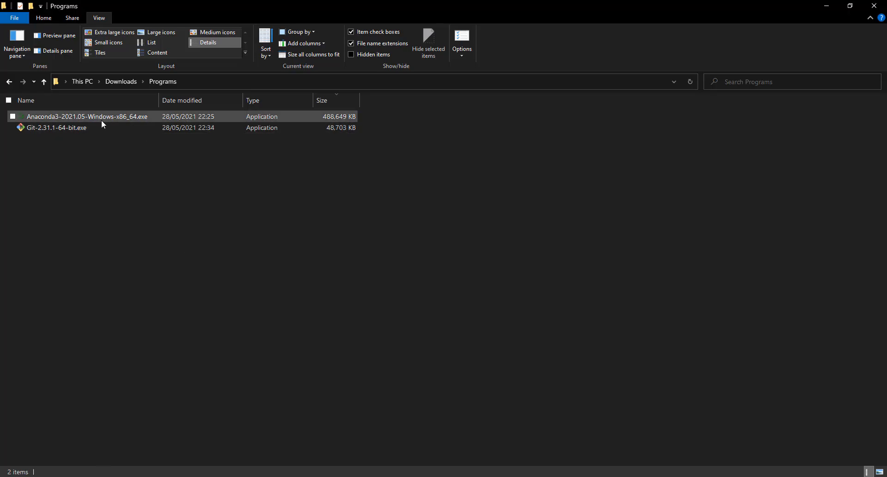
# Launch the downloaded Anaconda3 installer from the Programs downloads folder
pyautogui.click(85, 115)
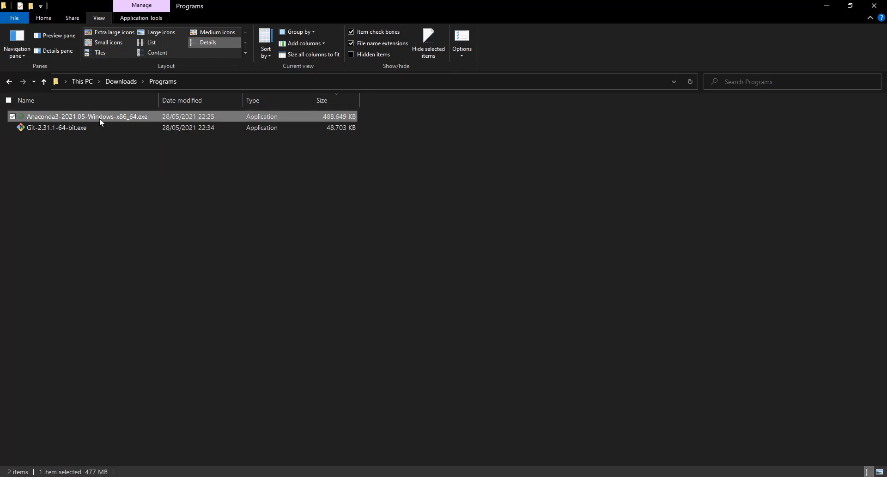
pyautogui.doubleClick(87, 117)
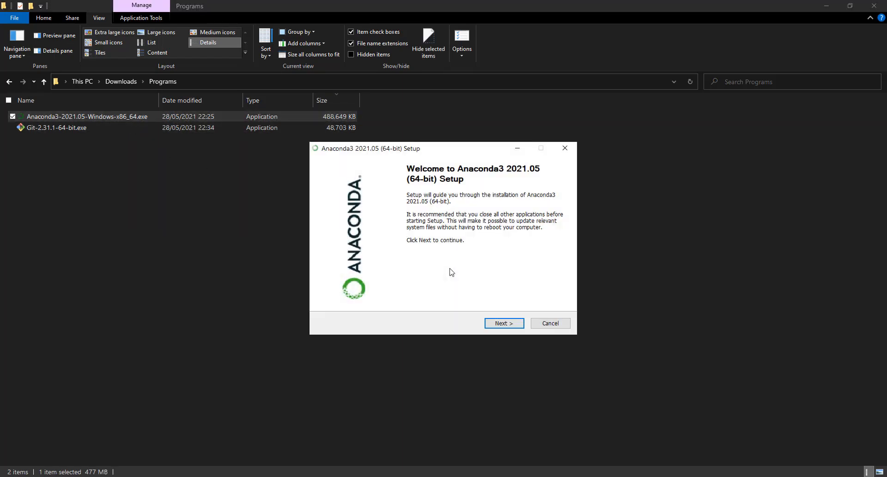
# Accept the Anaconda3 license, keep Just Me and the default folder, reaching advanced options
pyautogui.click(503, 322)
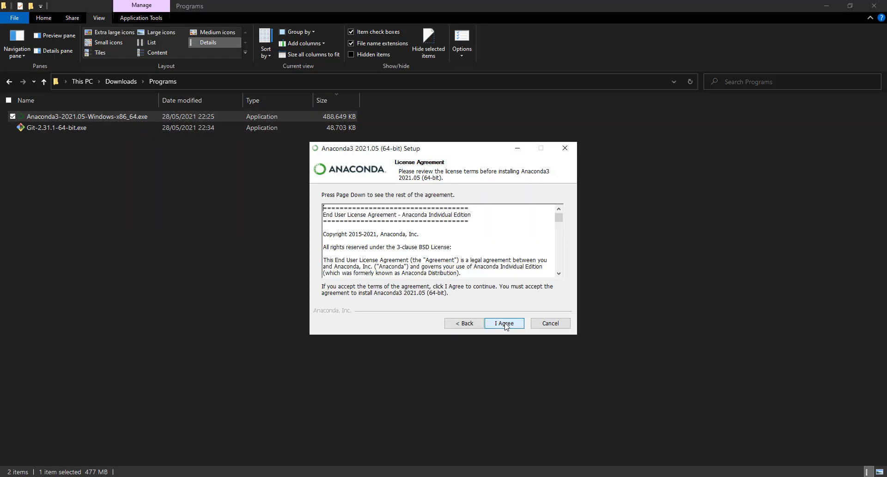
pyautogui.click(504, 323)
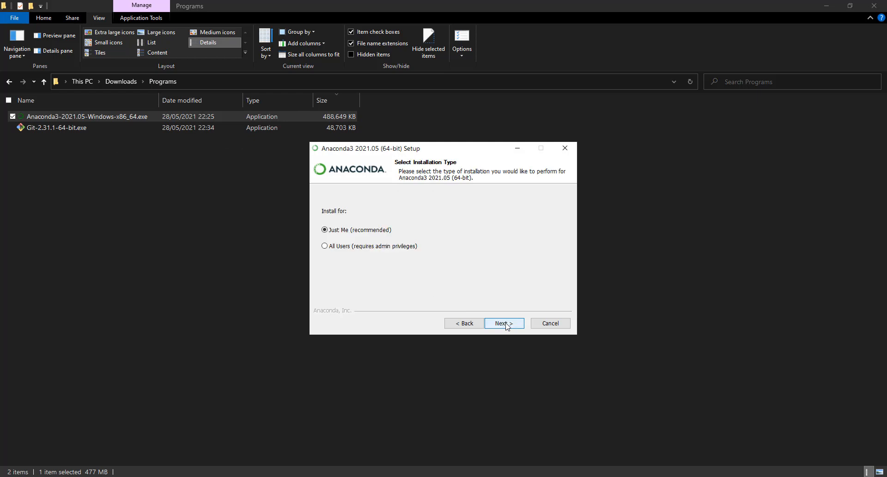
pyautogui.click(504, 323)
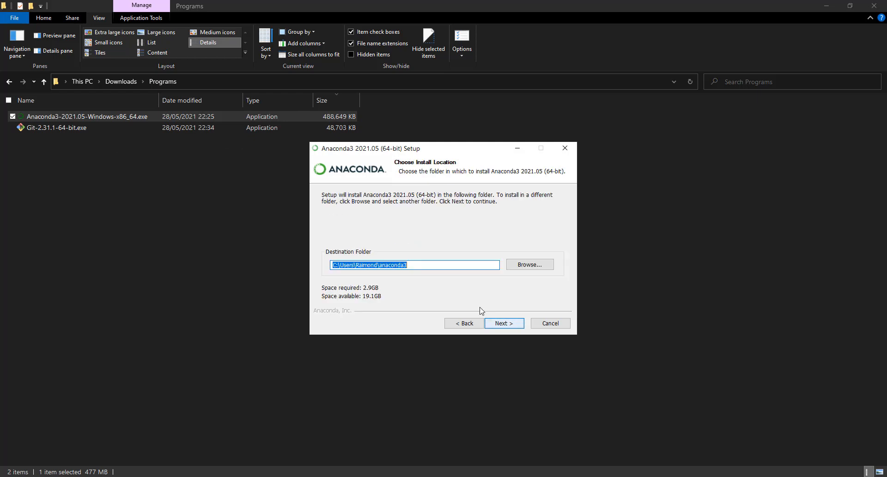
pyautogui.click(505, 322)
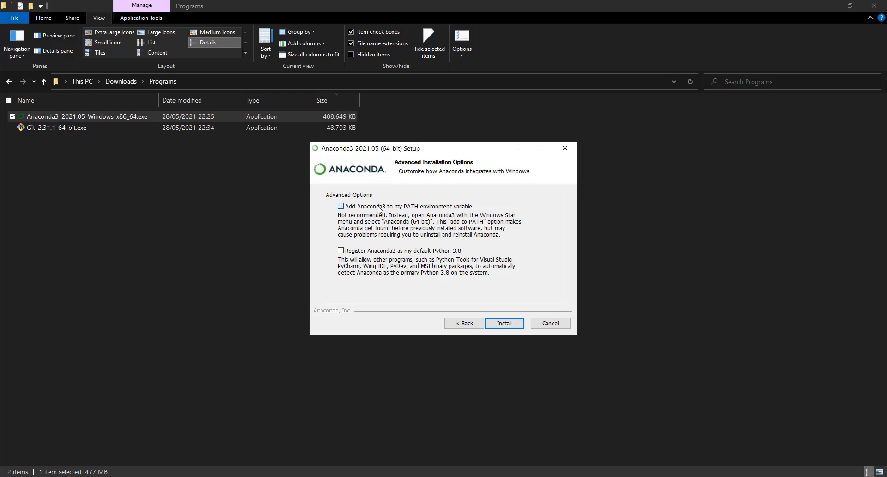
# Leave 'Add Anaconda3 to my PATH' ticked, not registered as default Python 3.8, then exit setup
pyautogui.click(340, 206)
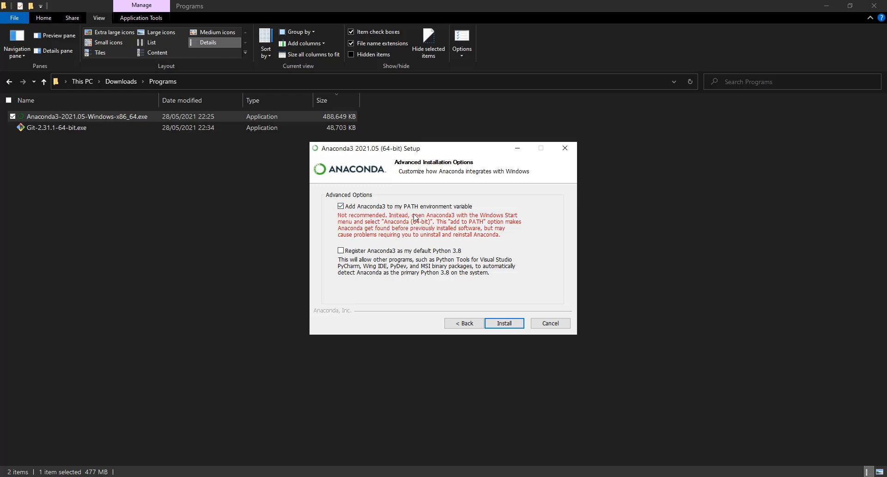
pyautogui.moveTo(428, 231)
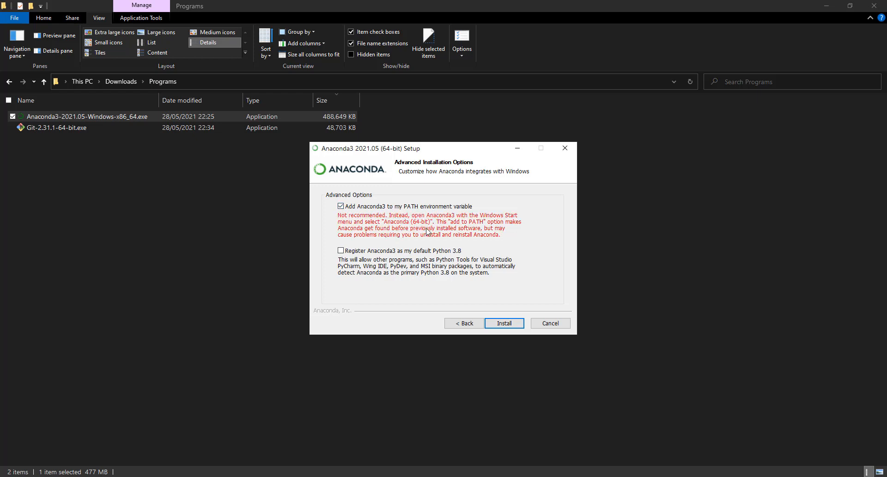
pyautogui.moveTo(421, 237)
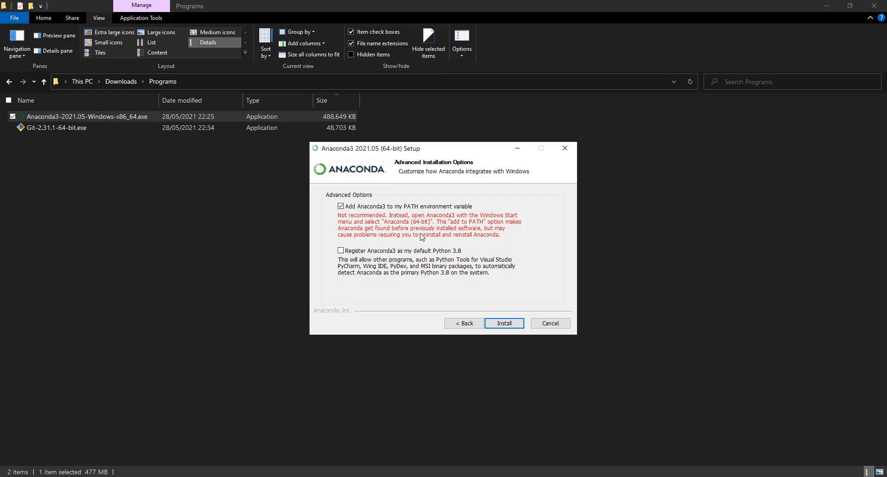
pyautogui.moveTo(406, 230)
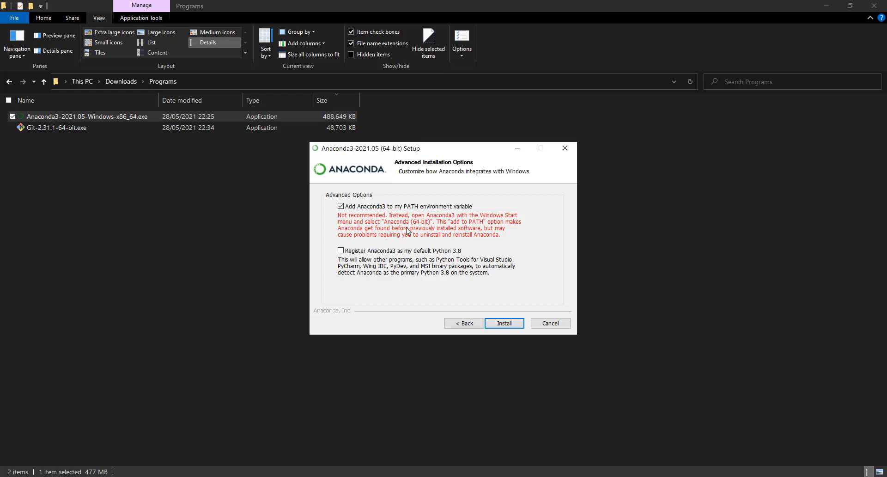
pyautogui.moveTo(513, 259)
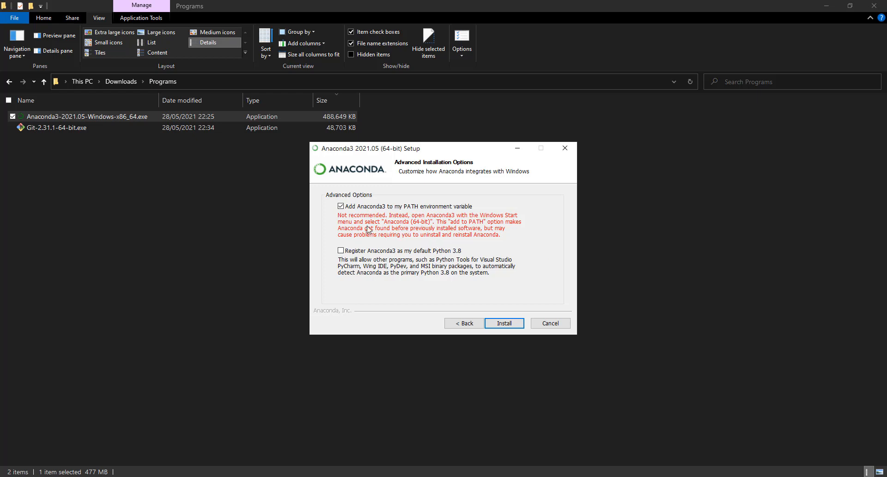
pyautogui.moveTo(340, 221)
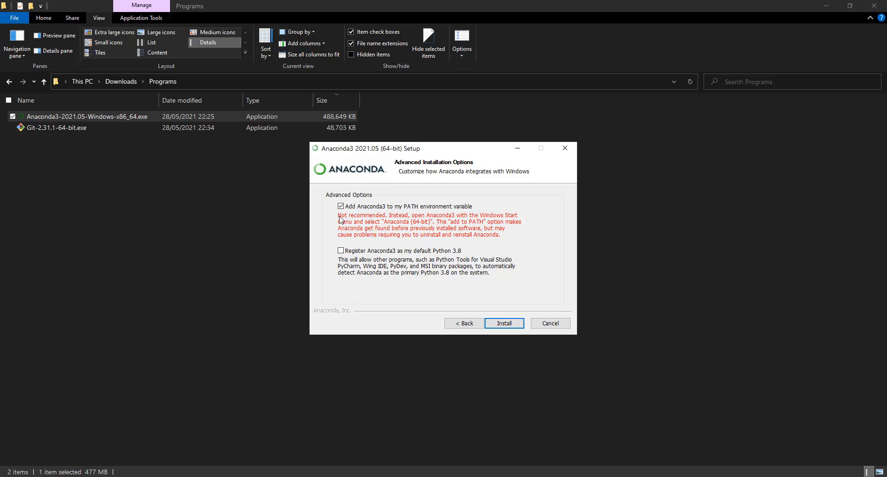
pyautogui.moveTo(386, 210)
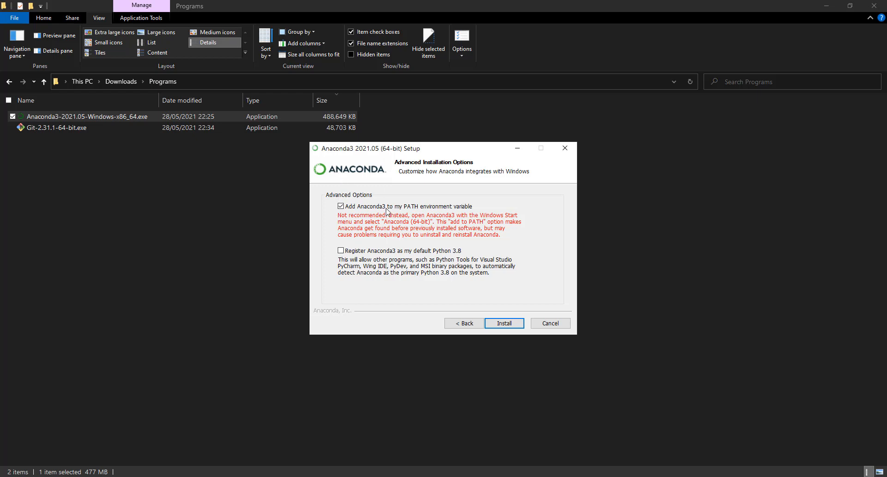
pyautogui.click(339, 206)
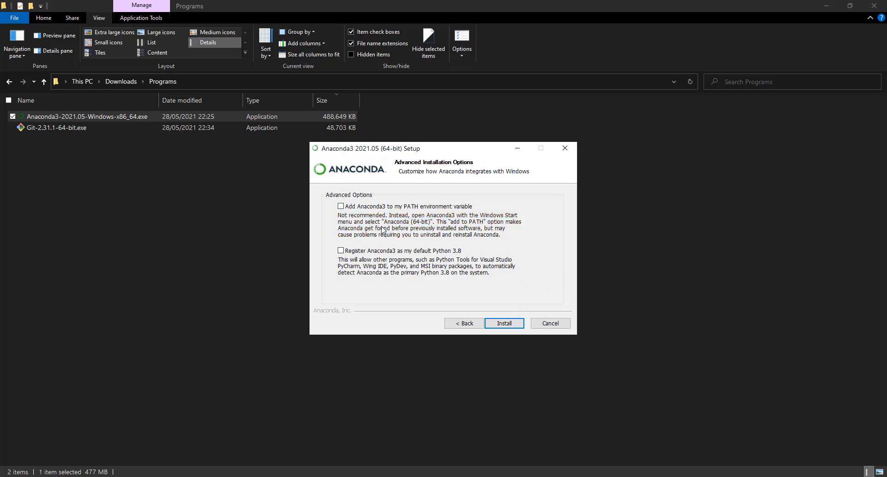
pyautogui.click(339, 206)
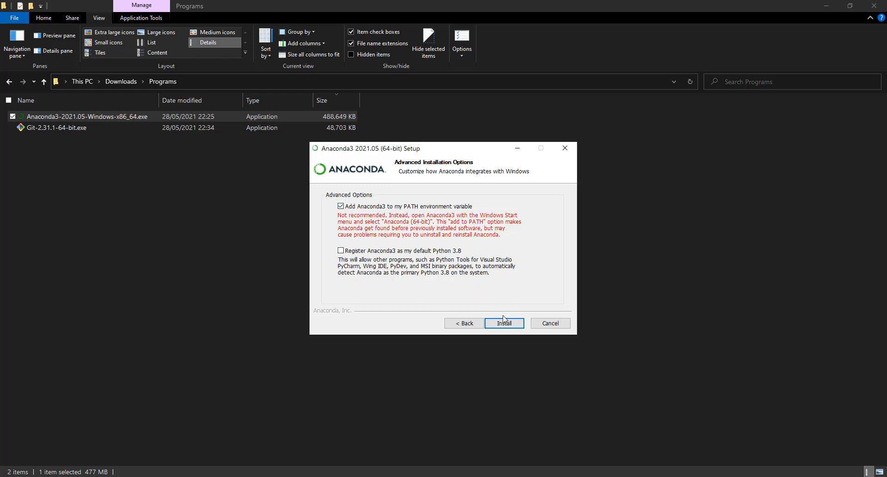
pyautogui.moveTo(510, 274)
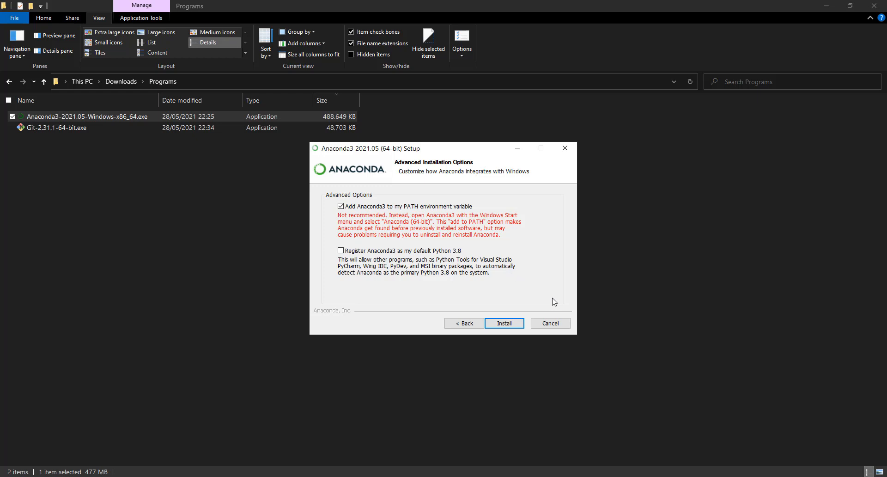
pyautogui.moveTo(556, 308)
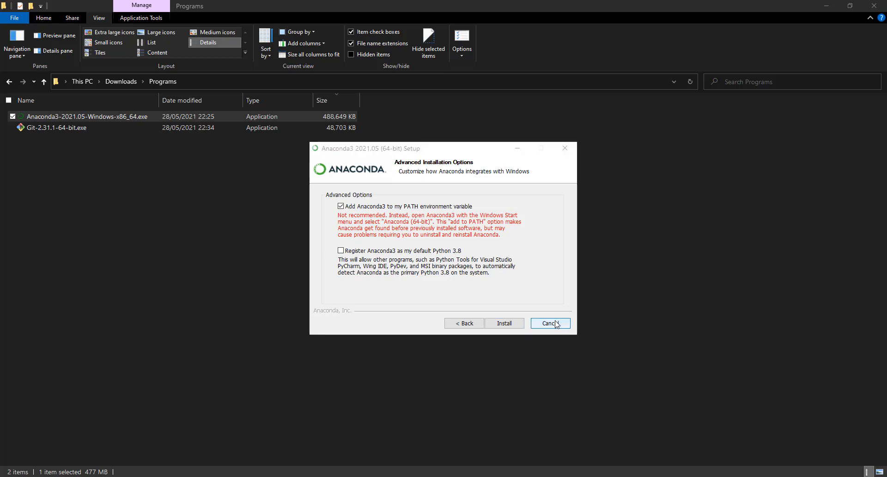
pyautogui.click(549, 322)
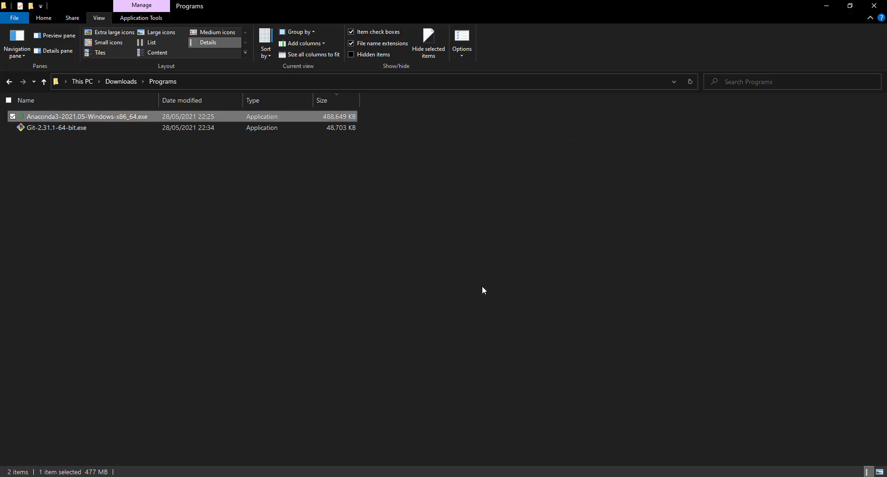
pyautogui.moveTo(442, 339)
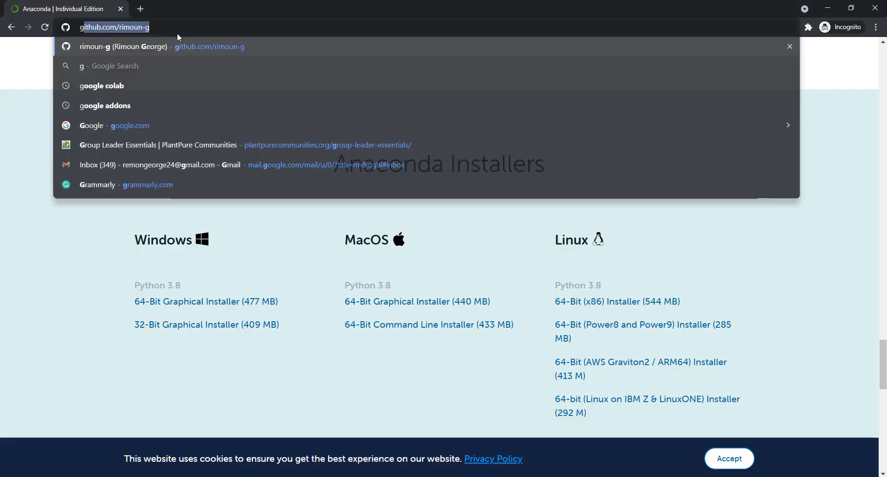
# Run a Google search for 'git download'
pyautogui.write('git dow')
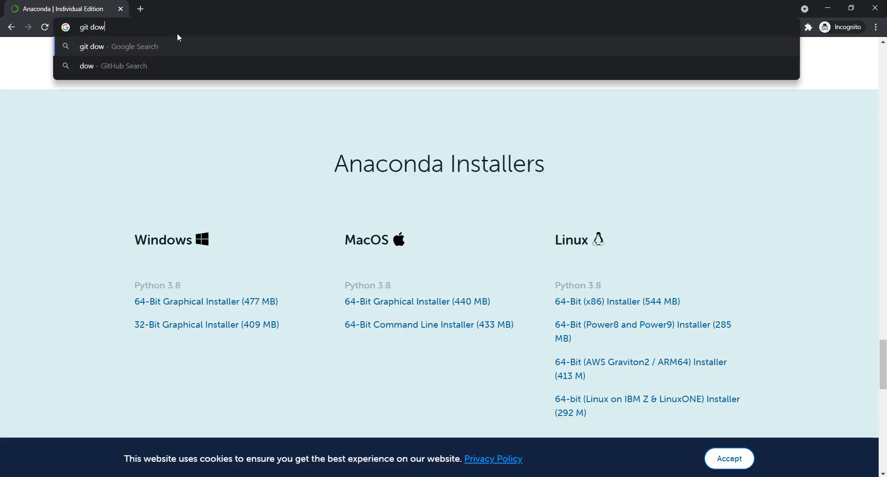
pyautogui.write('nload')
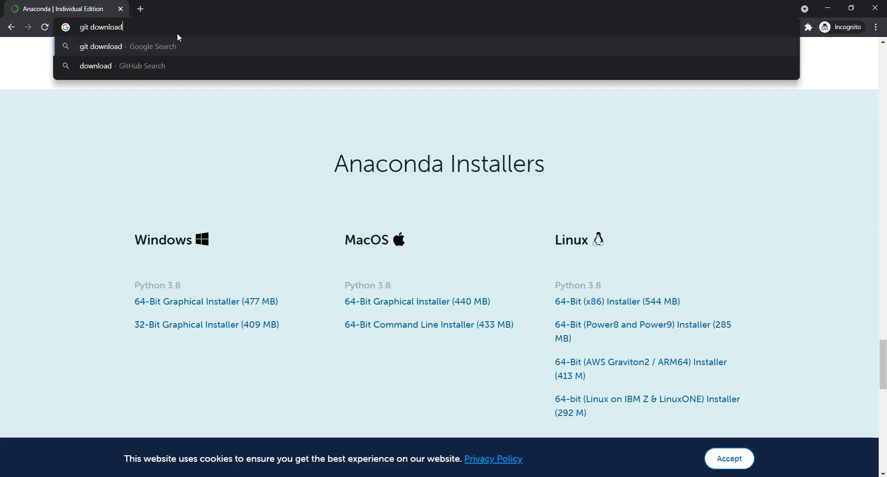
pyautogui.press('Enter')
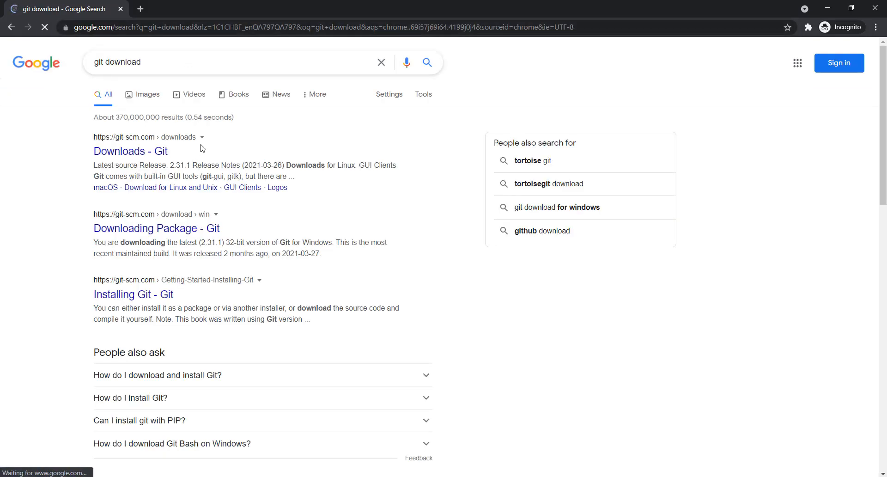
# Open the 'Downloads - Git' result leading to git-scm.com
pyautogui.click(130, 150)
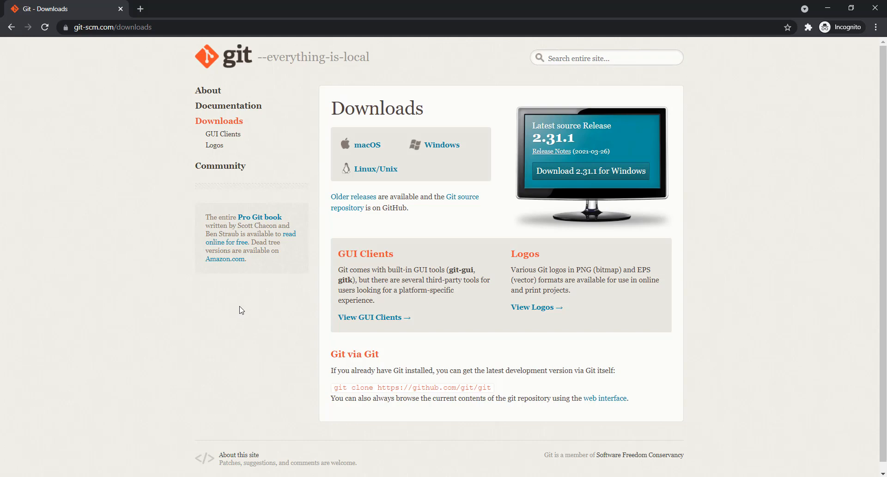
pyautogui.moveTo(236, 297)
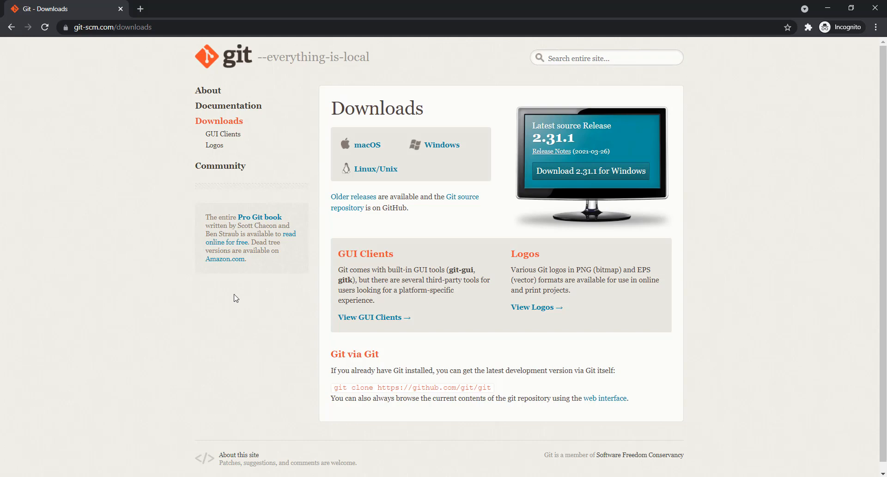
pyautogui.moveTo(237, 286)
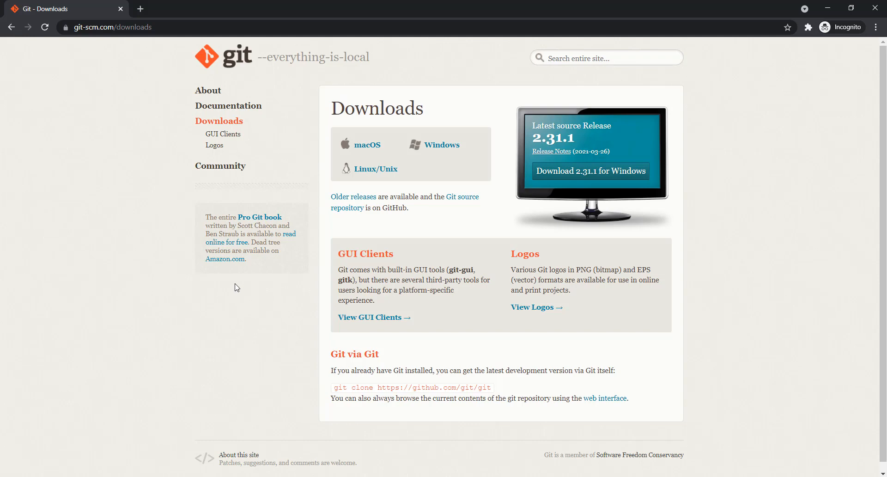
pyautogui.moveTo(268, 157)
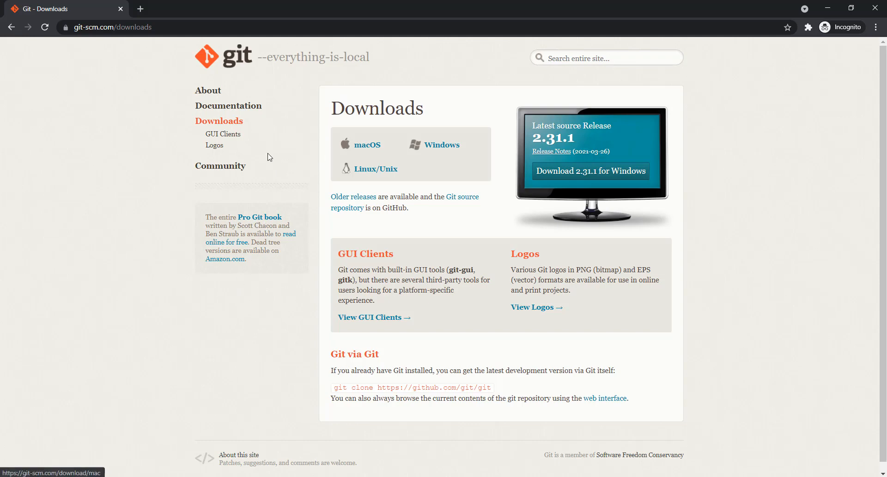
pyautogui.moveTo(267, 280)
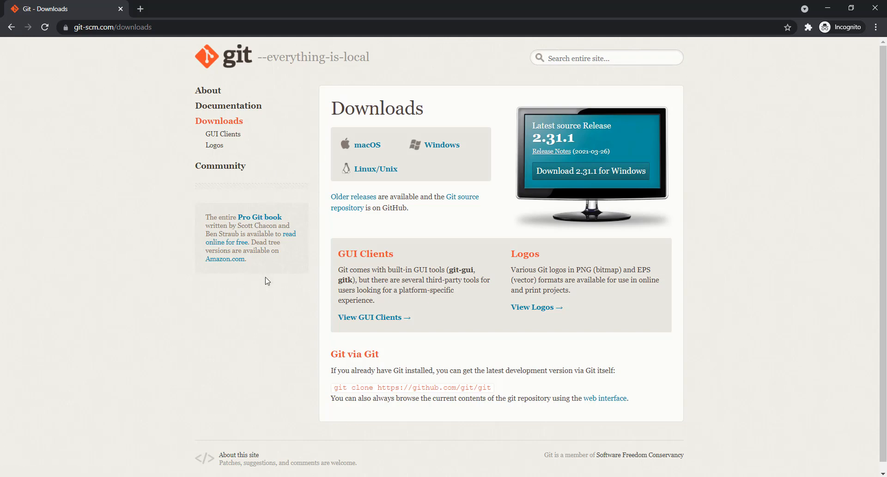
pyautogui.moveTo(265, 306)
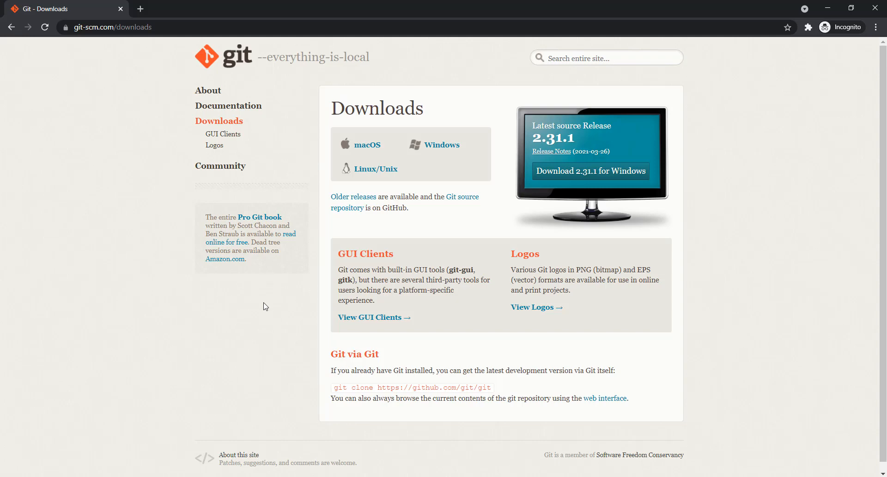
pyautogui.moveTo(262, 303)
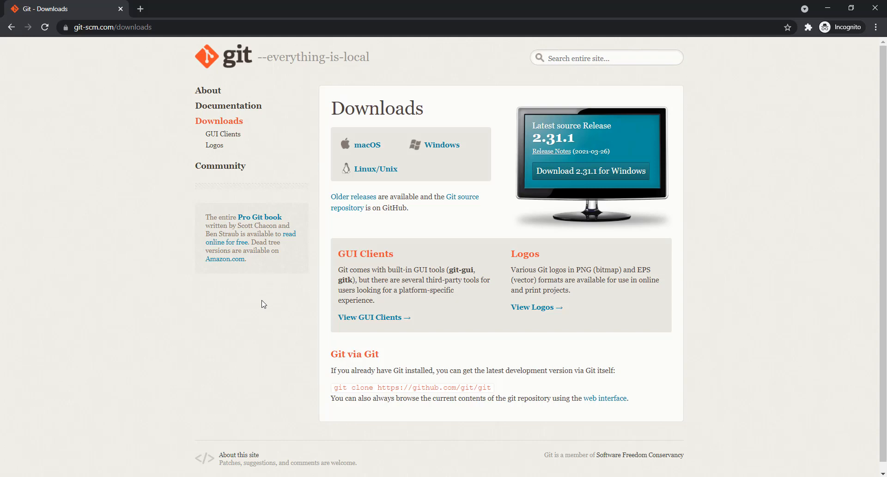
pyautogui.moveTo(262, 300)
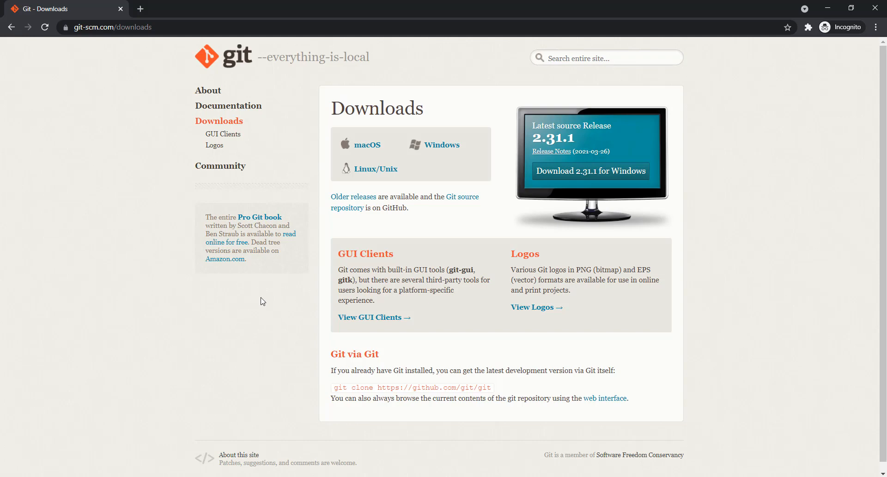
pyautogui.moveTo(497, 395)
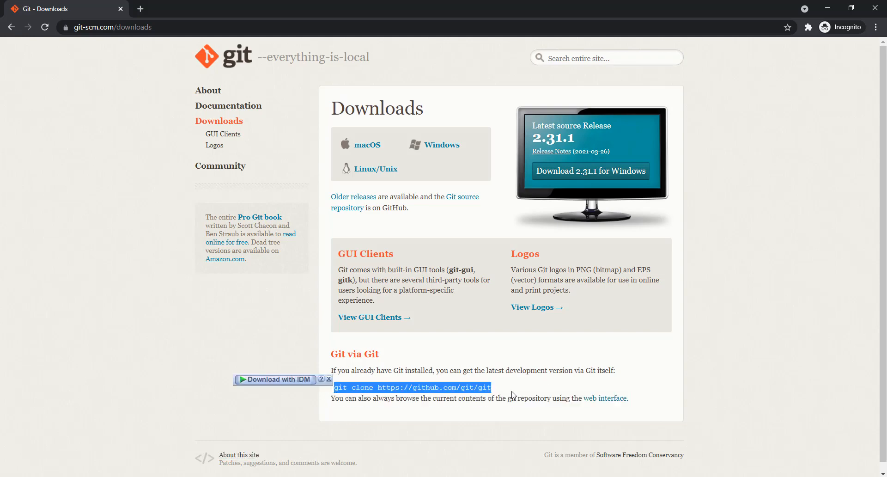
# Launch Git-2.31.1-64-bit.exe from the Programs downloads folder
pyautogui.click(512, 384)
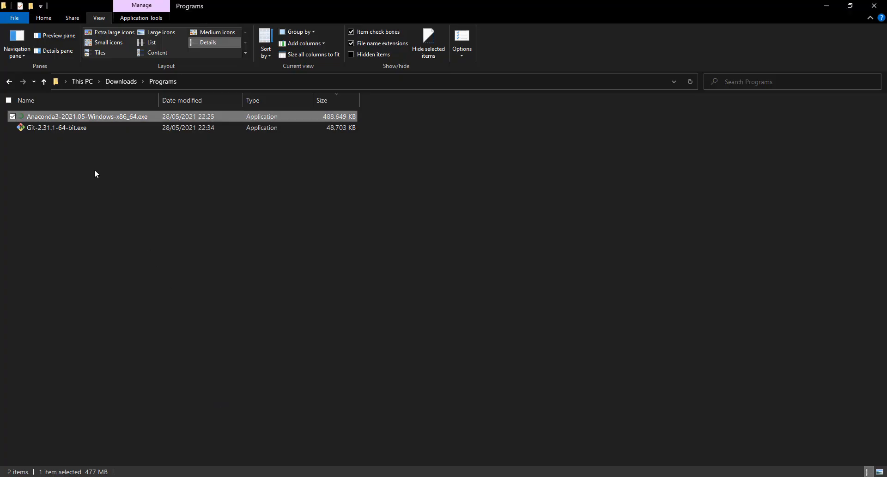
pyautogui.click(55, 127)
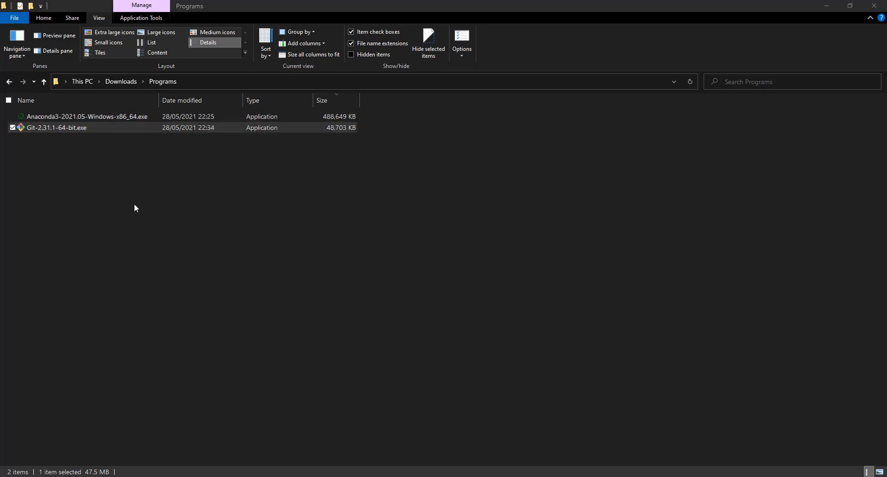
pyautogui.doubleClick(56, 128)
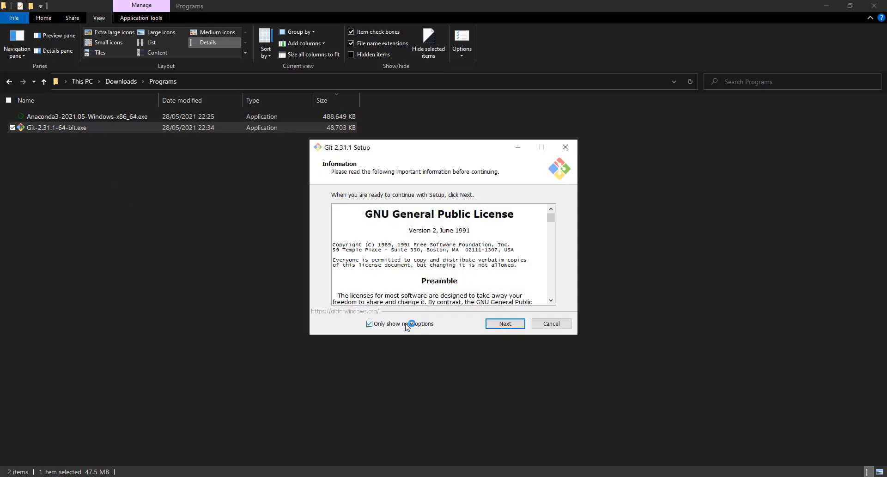
# Pass the license, branch-name and OpenSSH pages, then cancel Git setup and confirm quitting
pyautogui.click(504, 323)
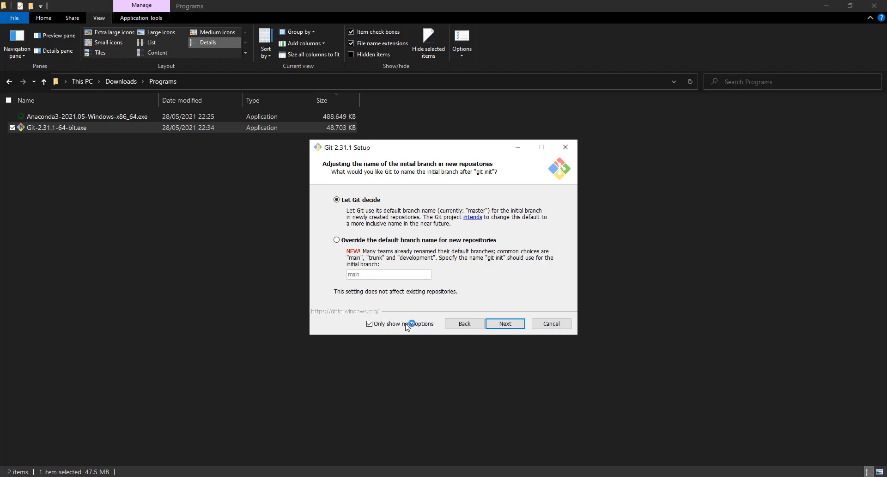
pyautogui.click(505, 324)
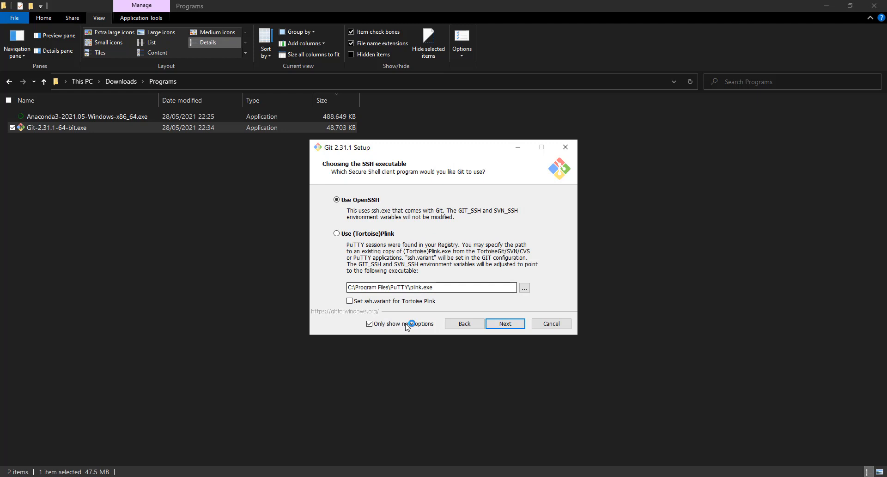
pyautogui.click(505, 323)
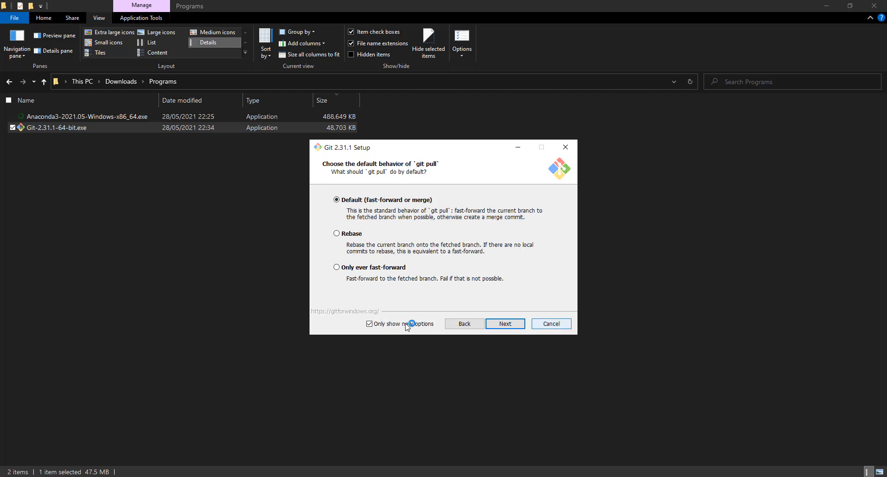
pyautogui.click(551, 323)
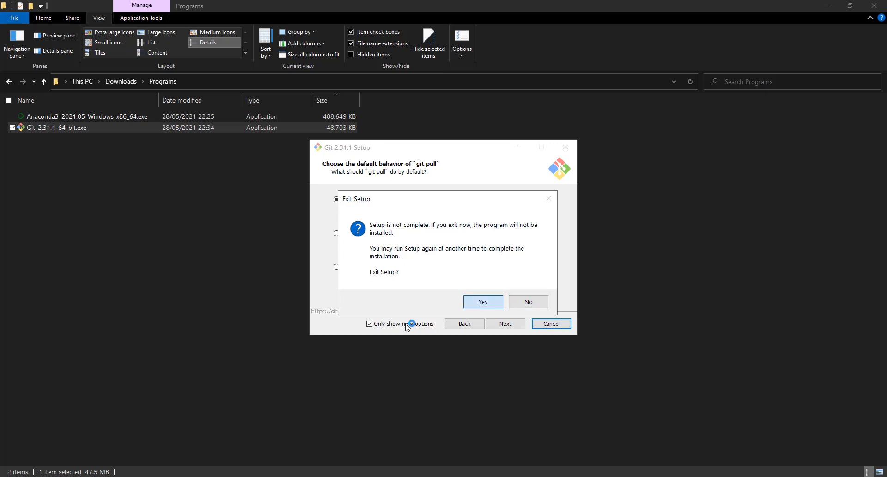
pyautogui.click(482, 301)
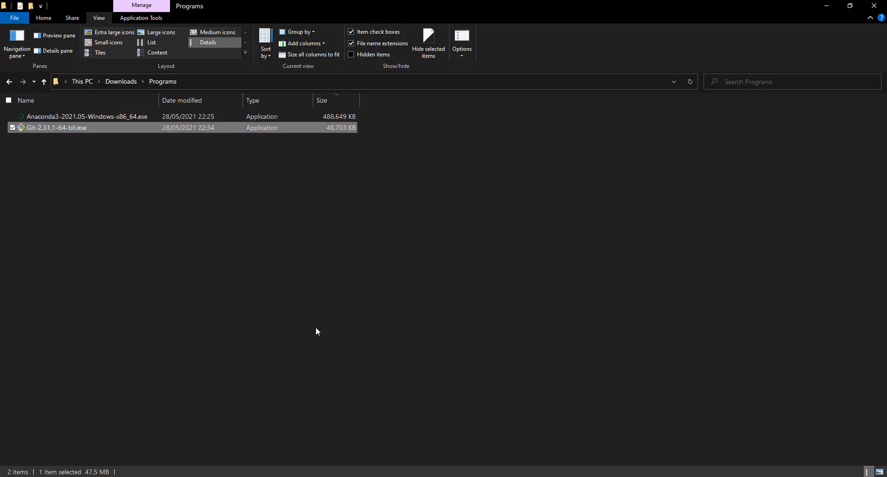
pyautogui.moveTo(240, 386)
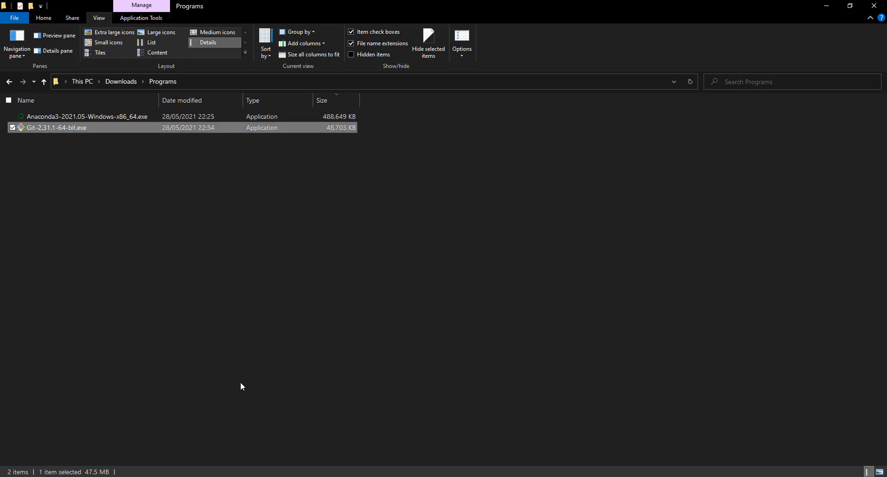
pyautogui.moveTo(42, 115)
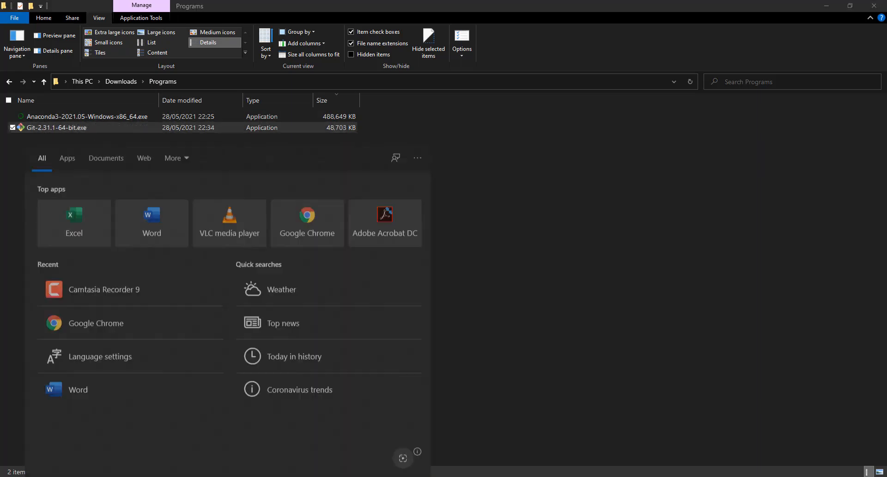
# Search Windows for 'ana' and start the Anaconda app from the results
pyautogui.write('ana')
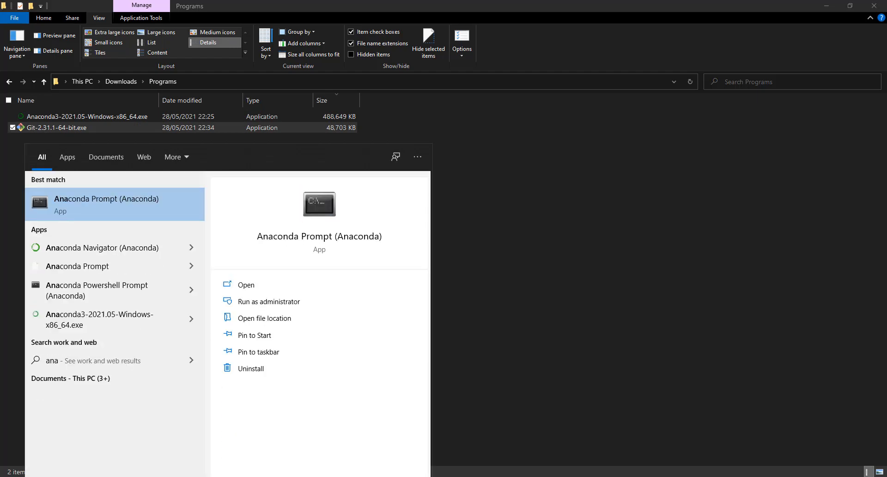
pyautogui.click(101, 247)
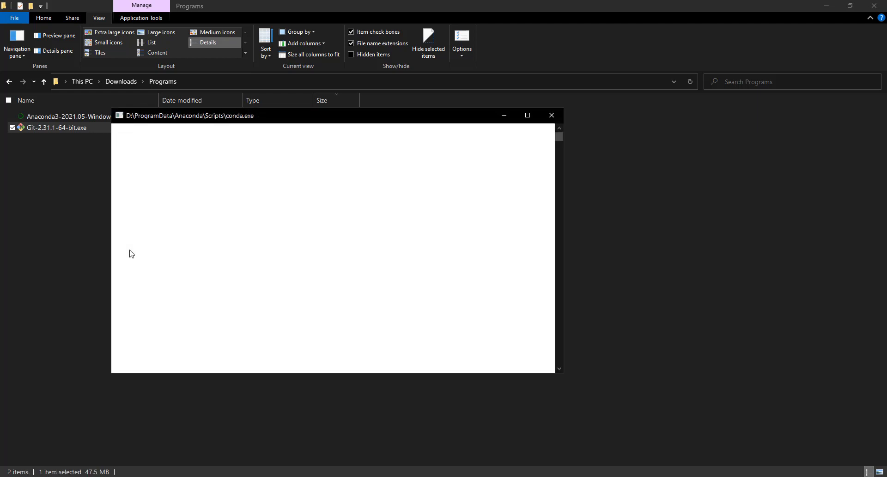
pyautogui.click(551, 114)
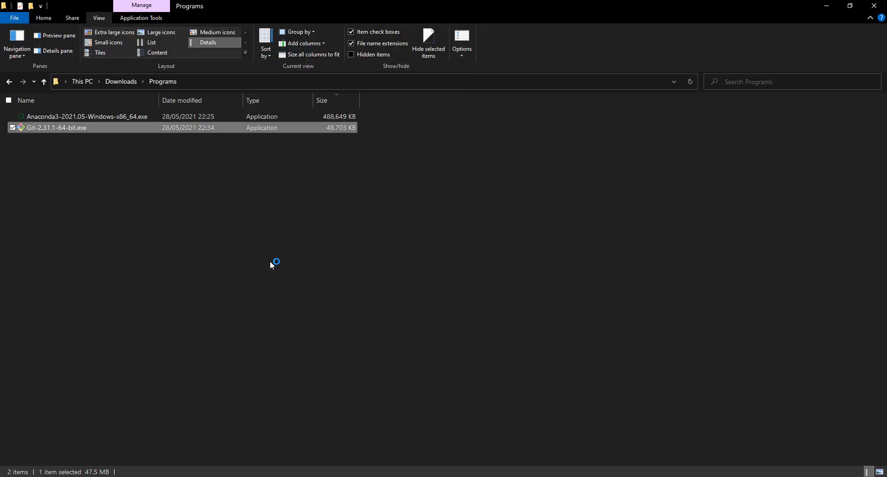
pyautogui.moveTo(287, 229)
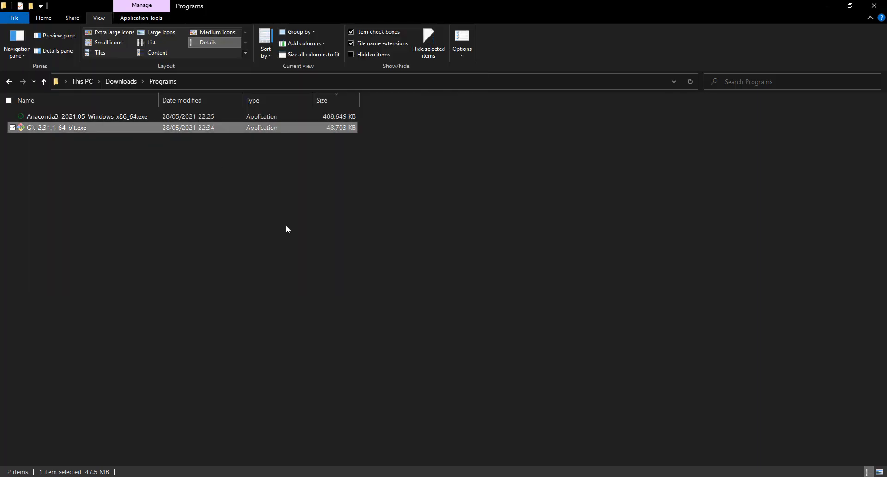
pyautogui.moveTo(288, 232)
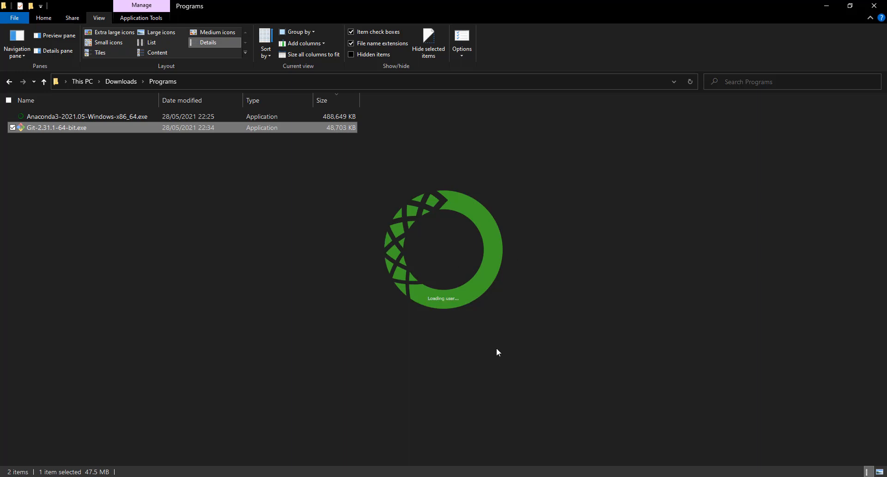
pyautogui.moveTo(462, 284)
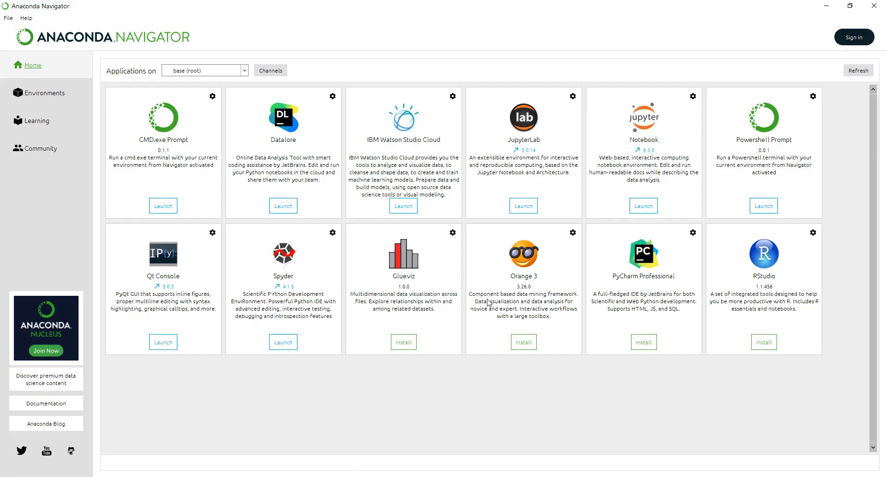
pyautogui.moveTo(669, 128)
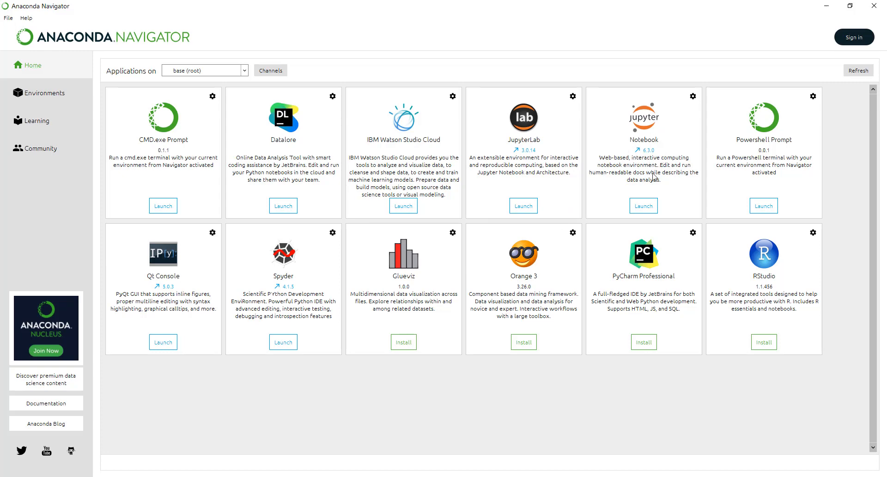
pyautogui.moveTo(661, 183)
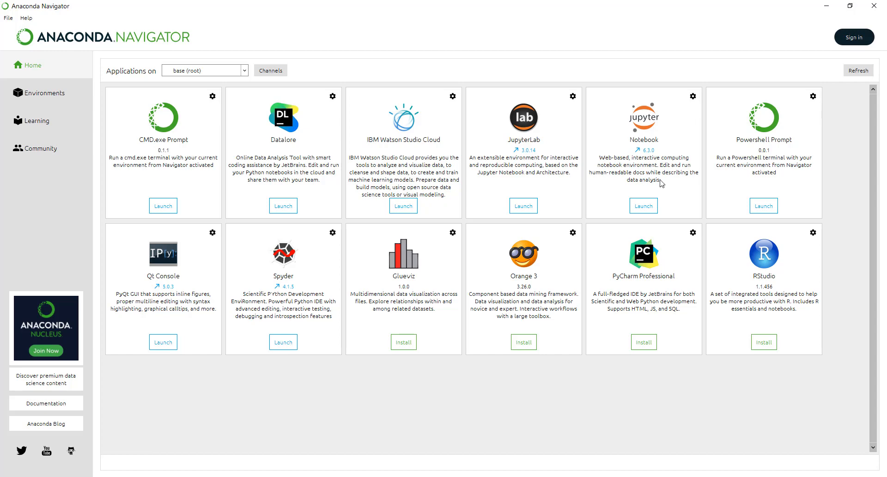
pyautogui.moveTo(632, 172)
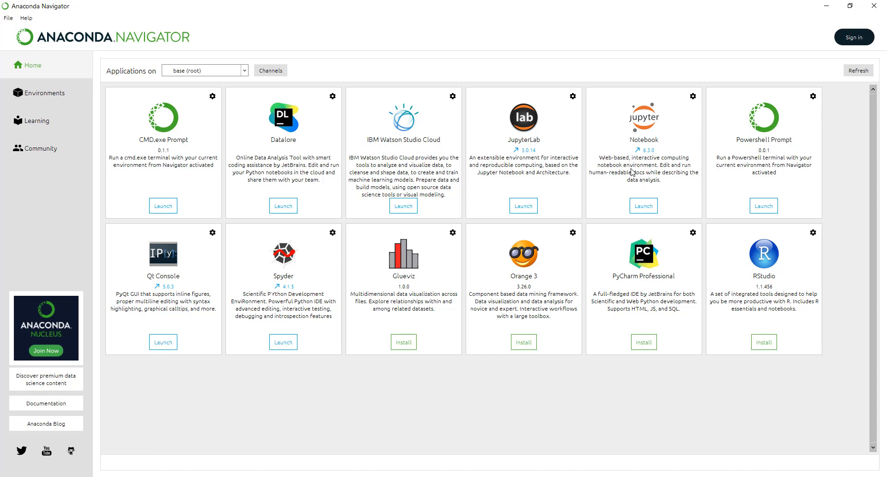
pyautogui.moveTo(542, 156)
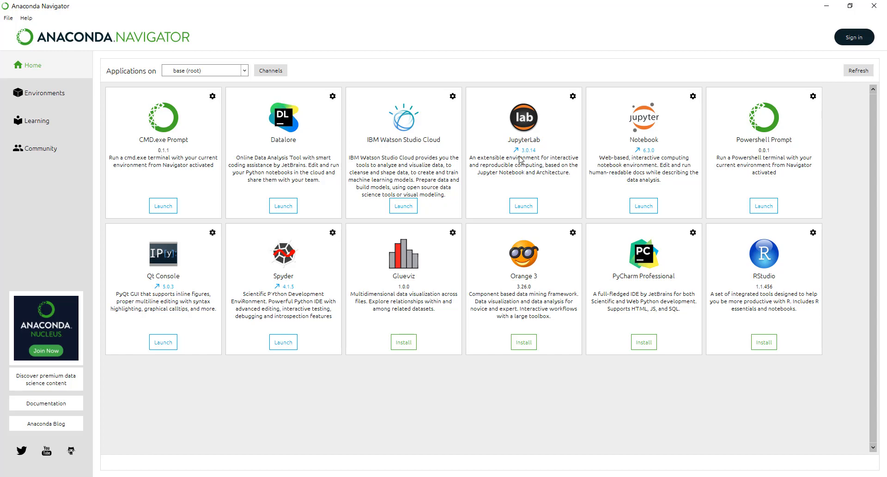
pyautogui.moveTo(539, 176)
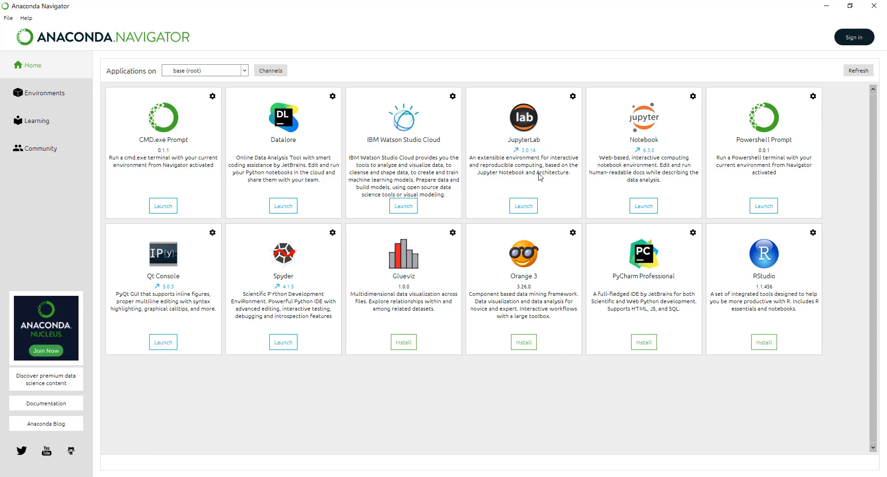
pyautogui.moveTo(523, 176)
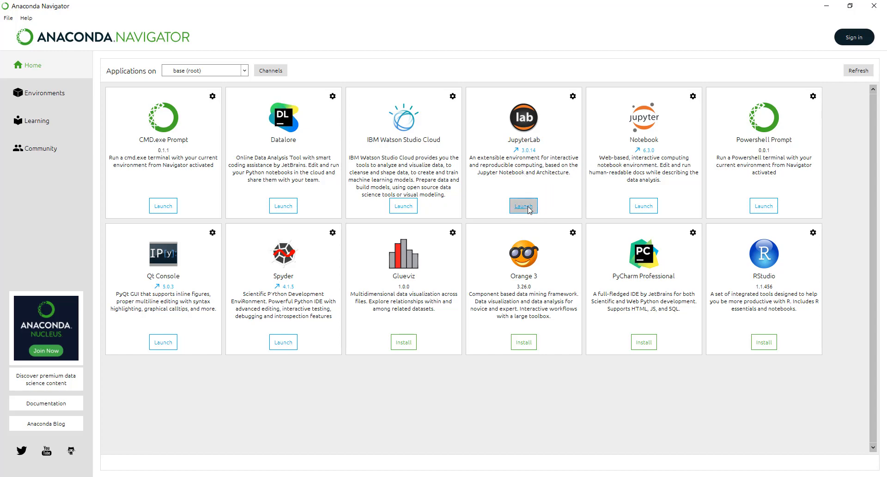
# Launch JupyterLab from the base (root) environment in Navigator
pyautogui.click(523, 205)
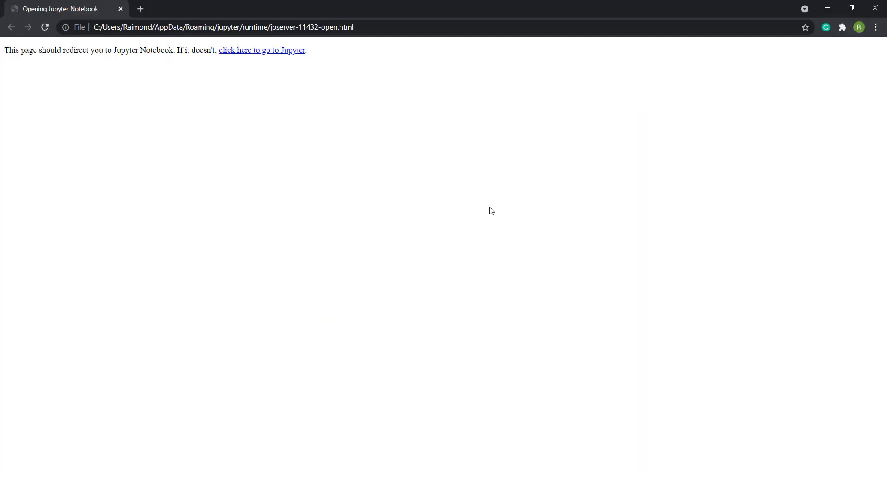
# Start a new Python 3 notebook from the JupyterLab Launcher
pyautogui.click(261, 50)
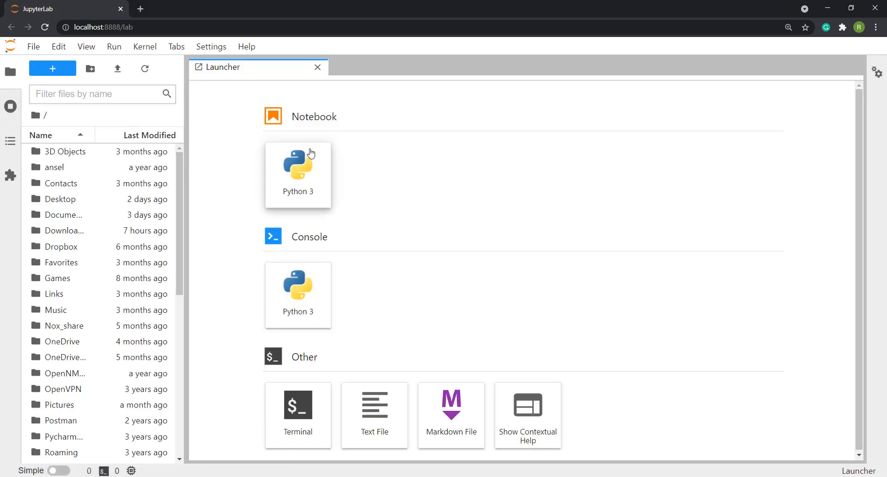
pyautogui.click(297, 172)
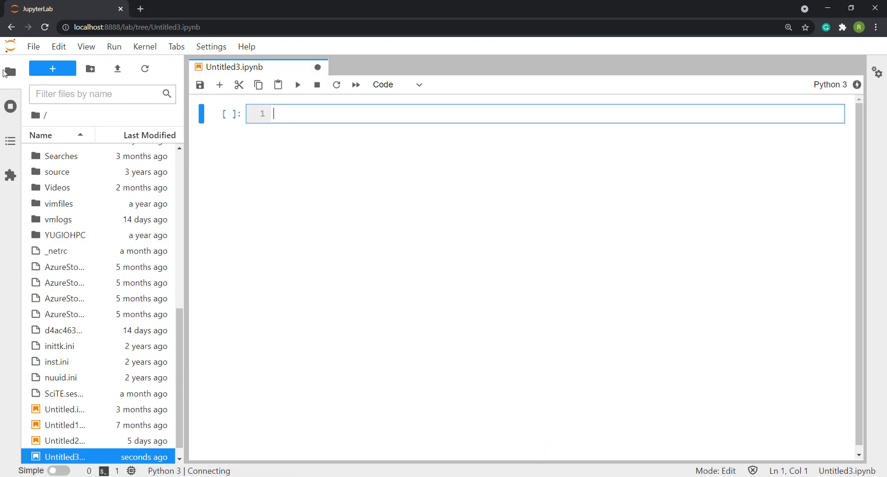
# Collapse the file browser and run 1+1 in the first cell to get 2
pyautogui.click(10, 71)
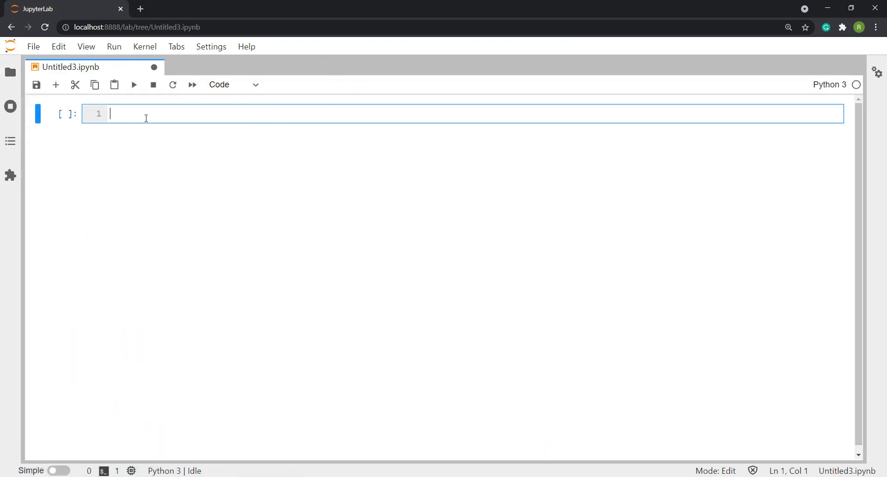
pyautogui.write('1')
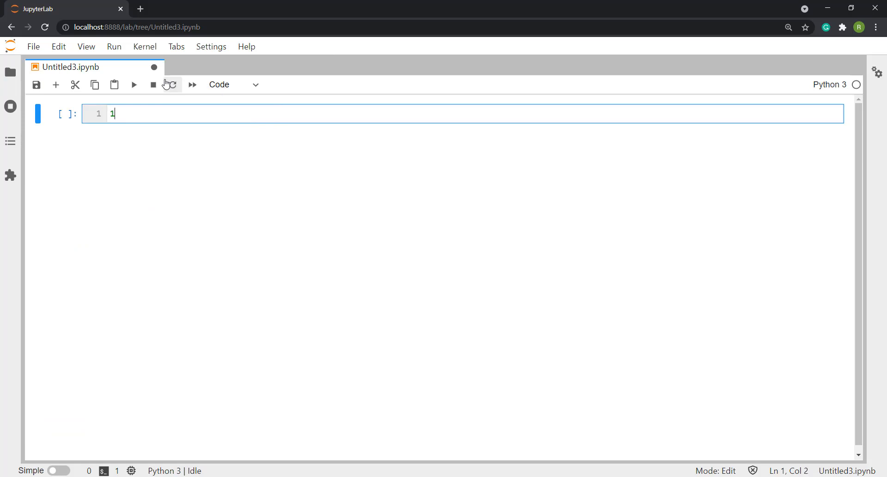
pyautogui.write('+1')
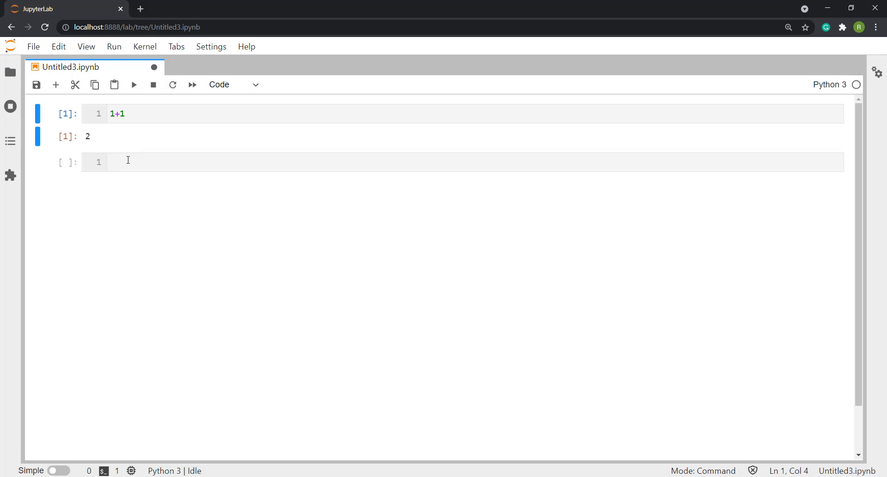
# Run print("Hi there") in the second cell, then return the caret to that cell's code
pyautogui.write('pri')
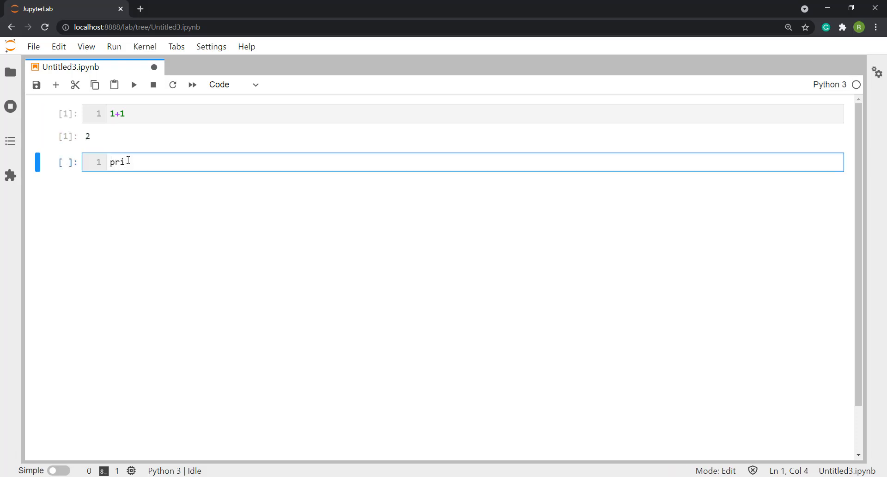
pyautogui.write('nt()')
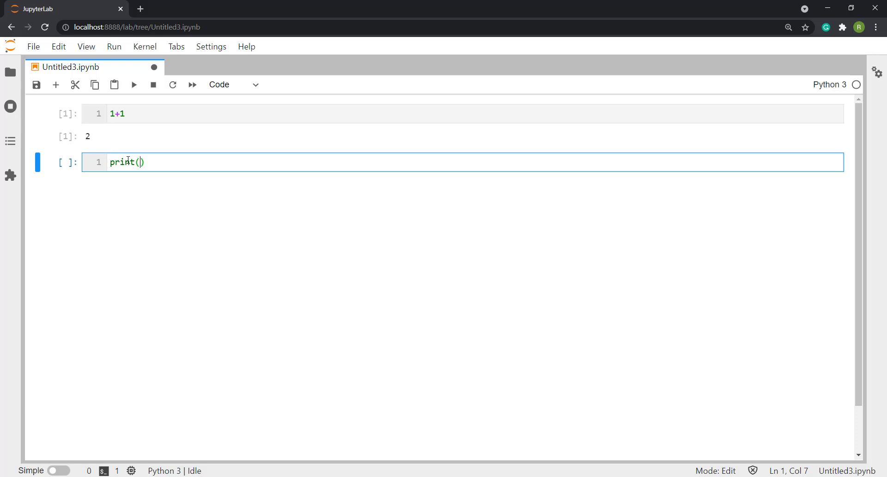
pyautogui.write('"')
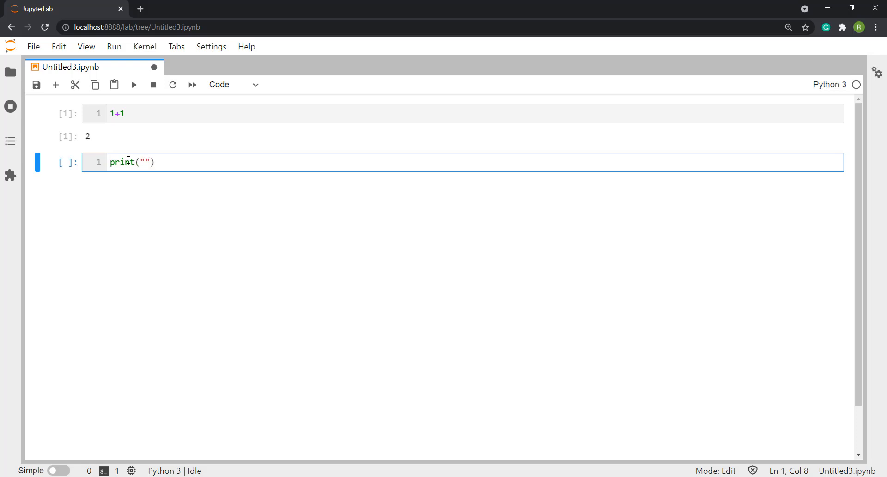
pyautogui.write('Hi there')
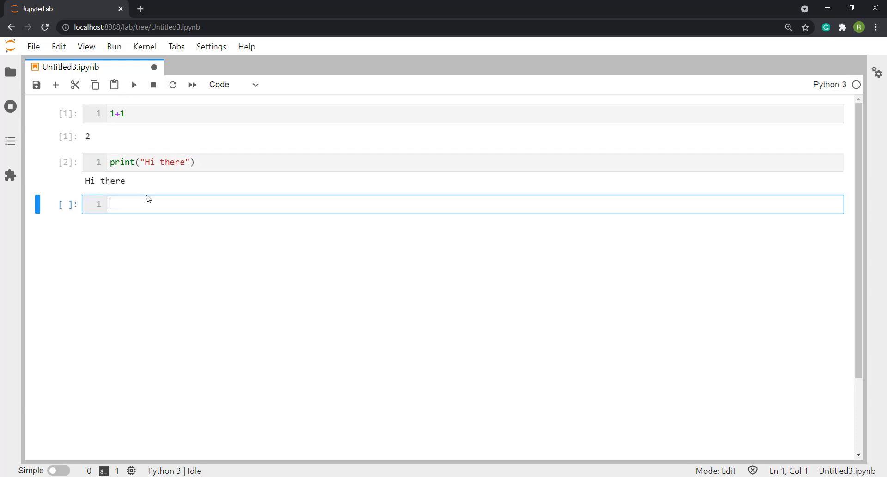
pyautogui.moveTo(118, 181)
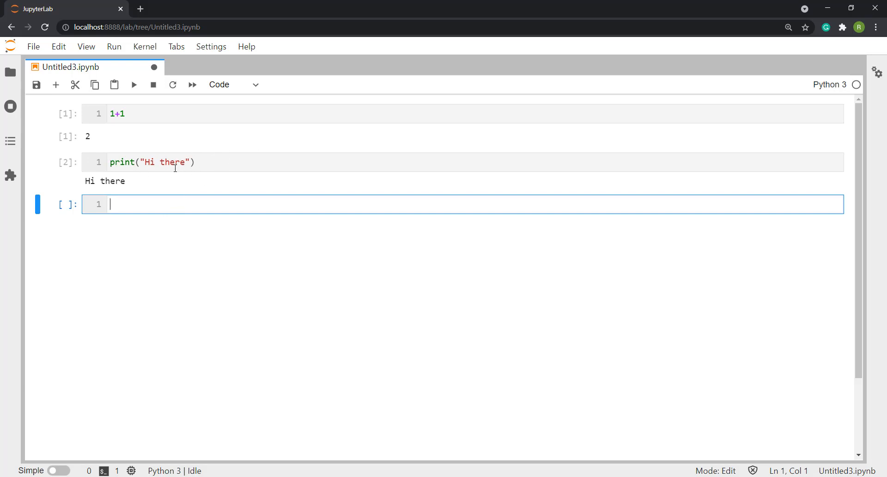
pyautogui.click(178, 162)
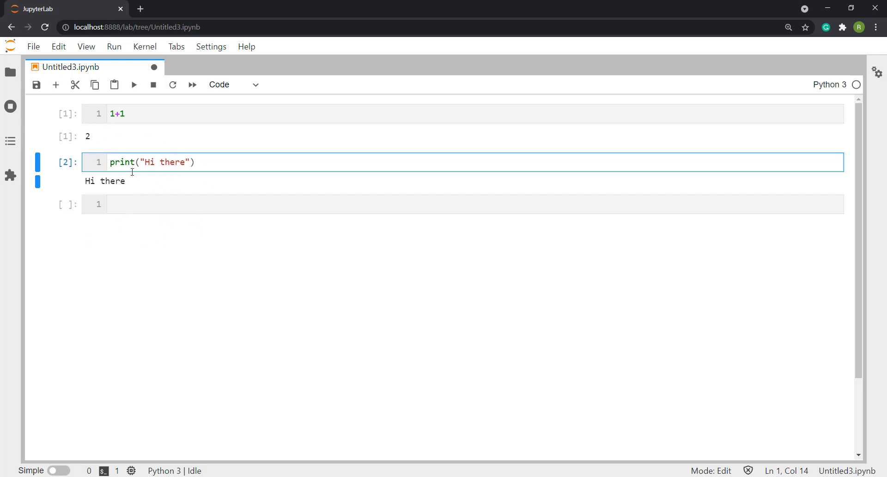
pyautogui.moveTo(165, 171)
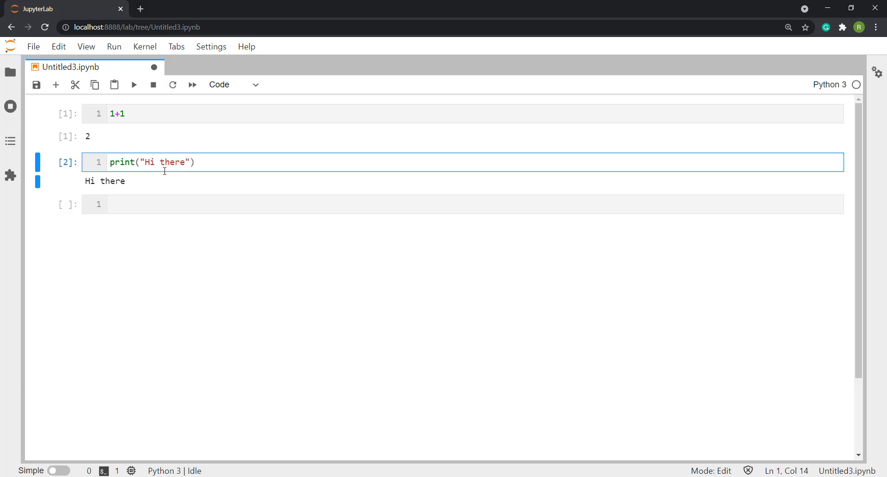
pyautogui.click(176, 162)
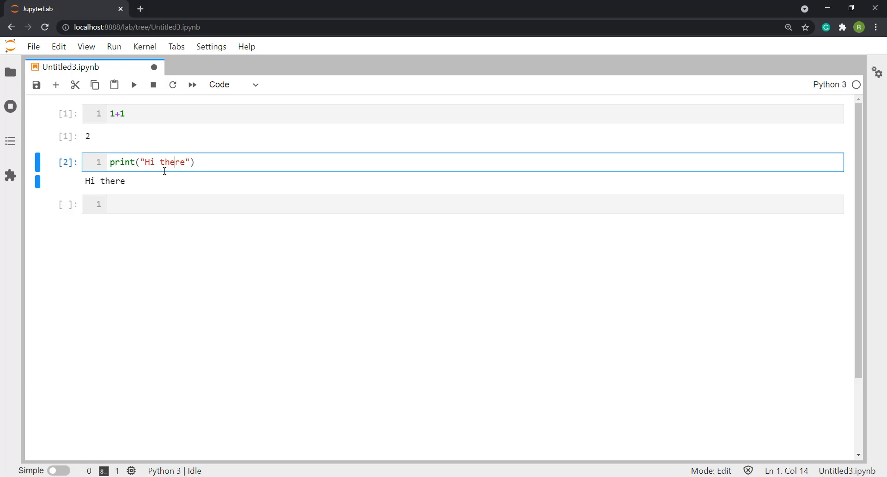